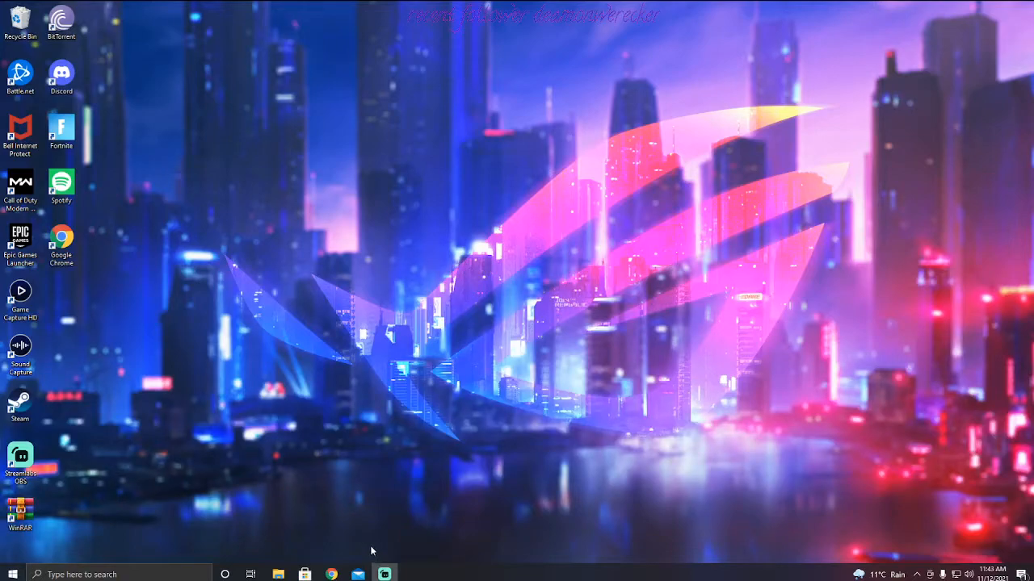
pyautogui.moveTo(338, 565)
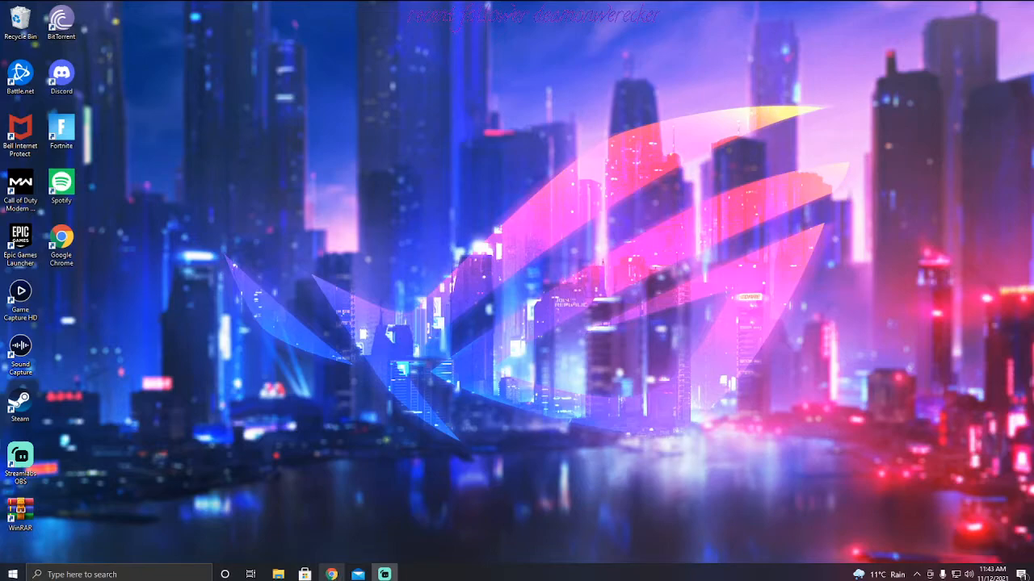
# Reach blizzard.com via a 'blizzard entertainment' search and scroll to the Download Battle.net section
pyautogui.click(331, 575)
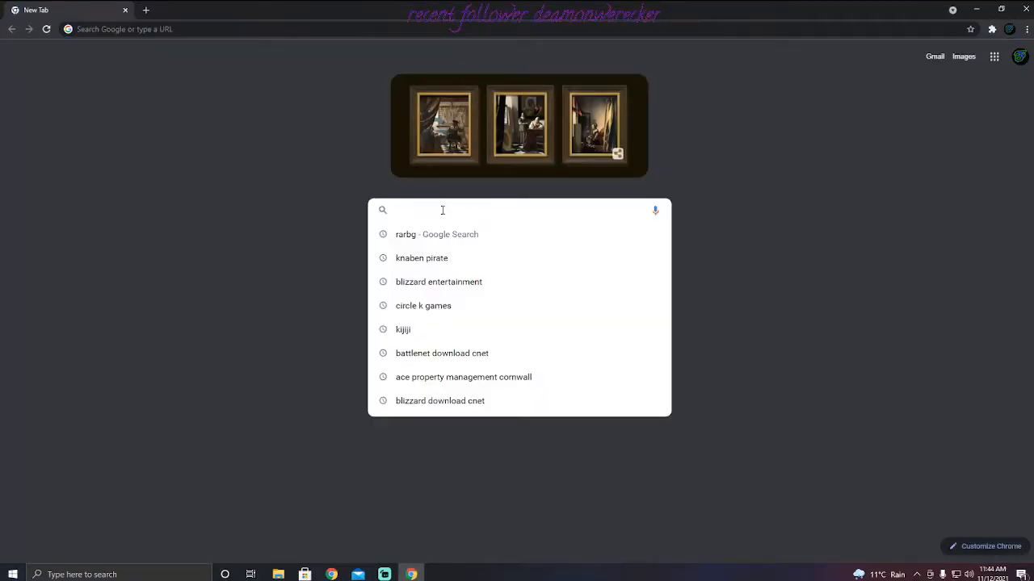
pyautogui.moveTo(433, 281)
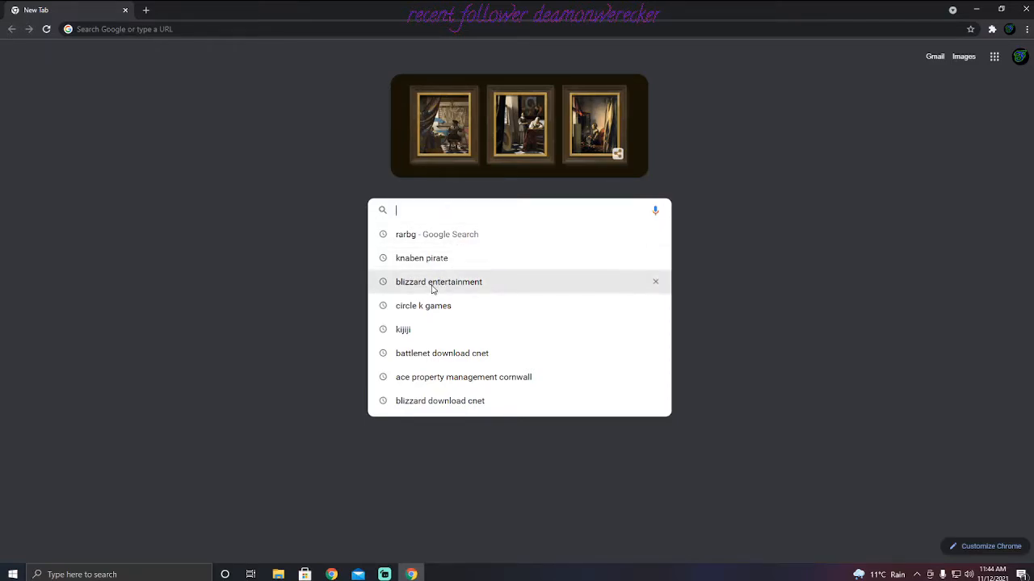
pyautogui.click(439, 281)
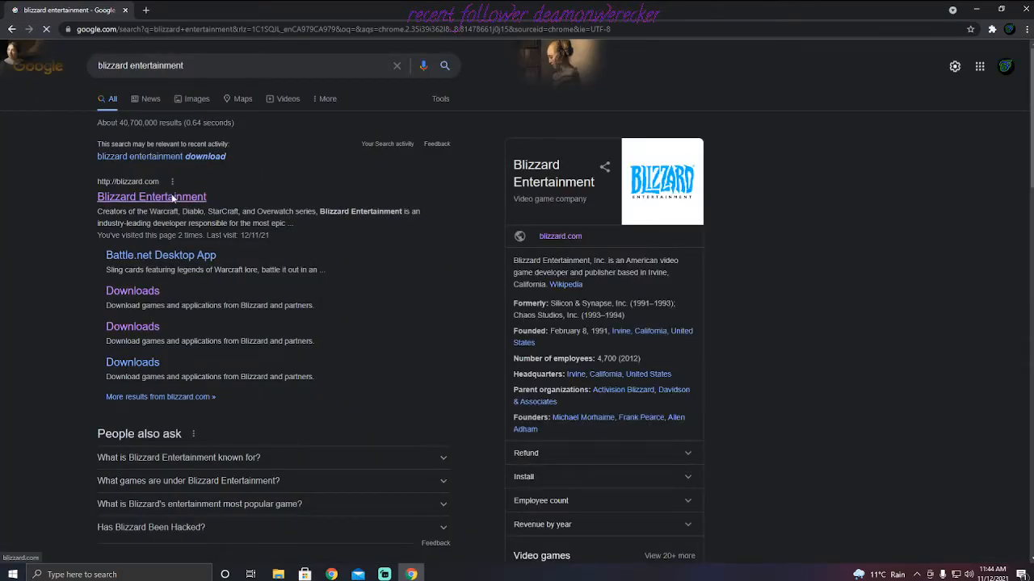
pyautogui.click(152, 197)
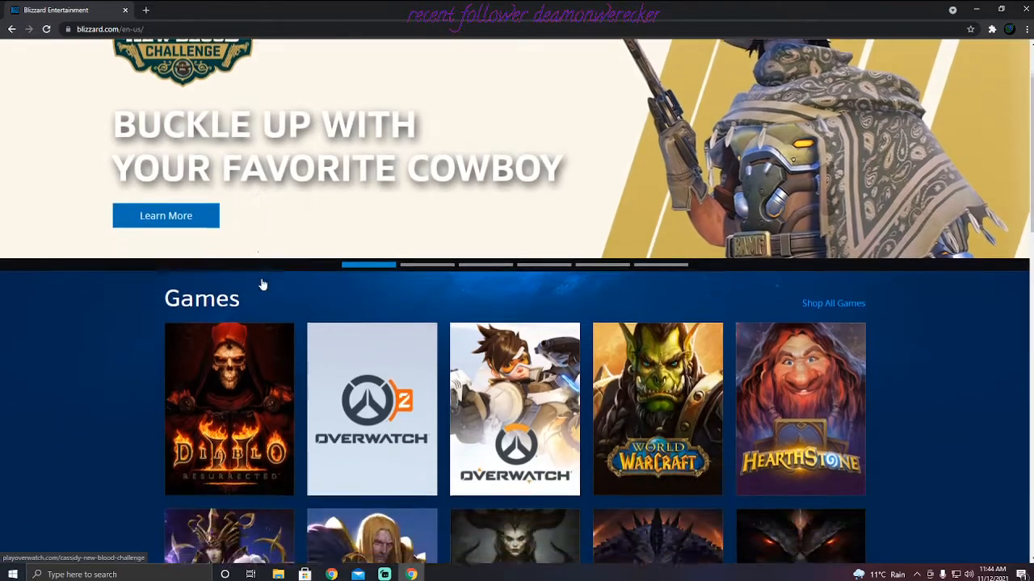
pyautogui.scroll(-3)
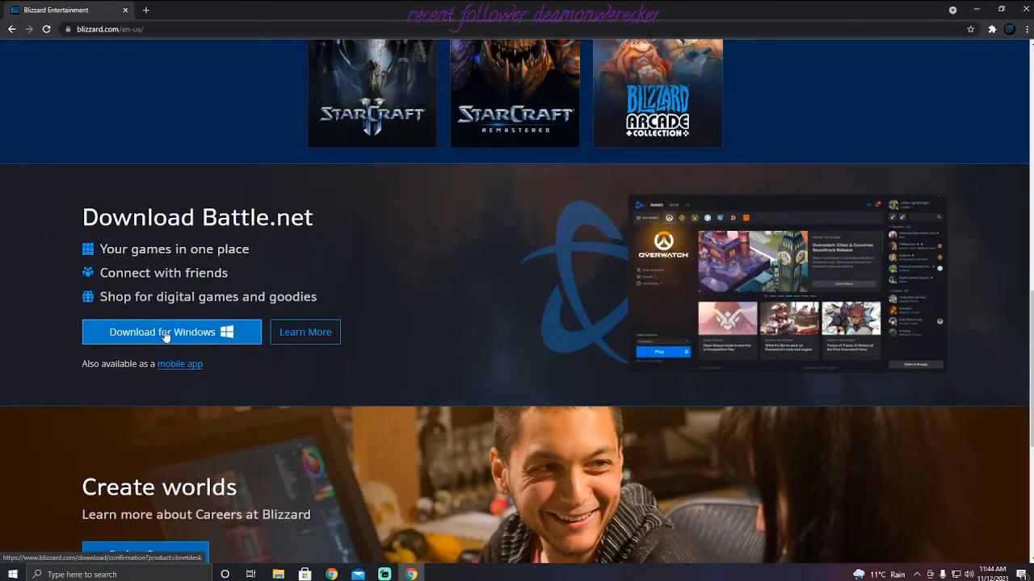
# Start the Battle.net Windows download, which lands on the confirmation page and then vanishes
pyautogui.click(162, 333)
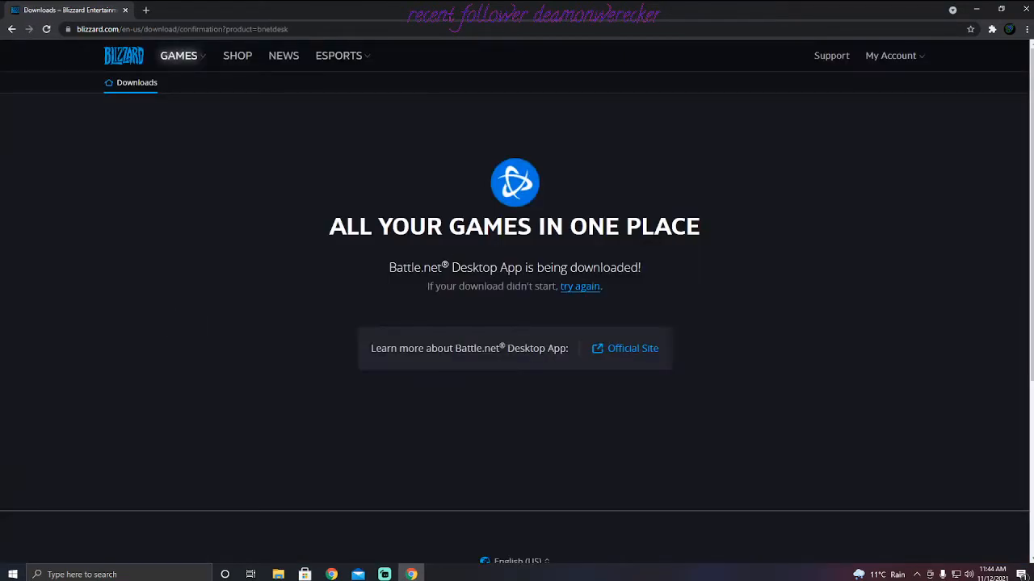
pyautogui.moveTo(375, 93)
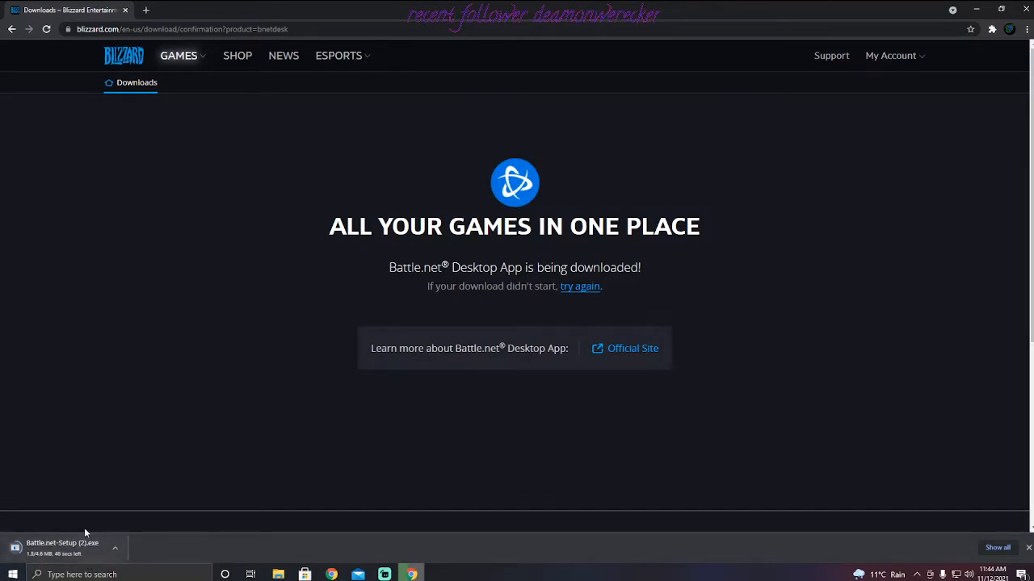
pyautogui.moveTo(166, 552)
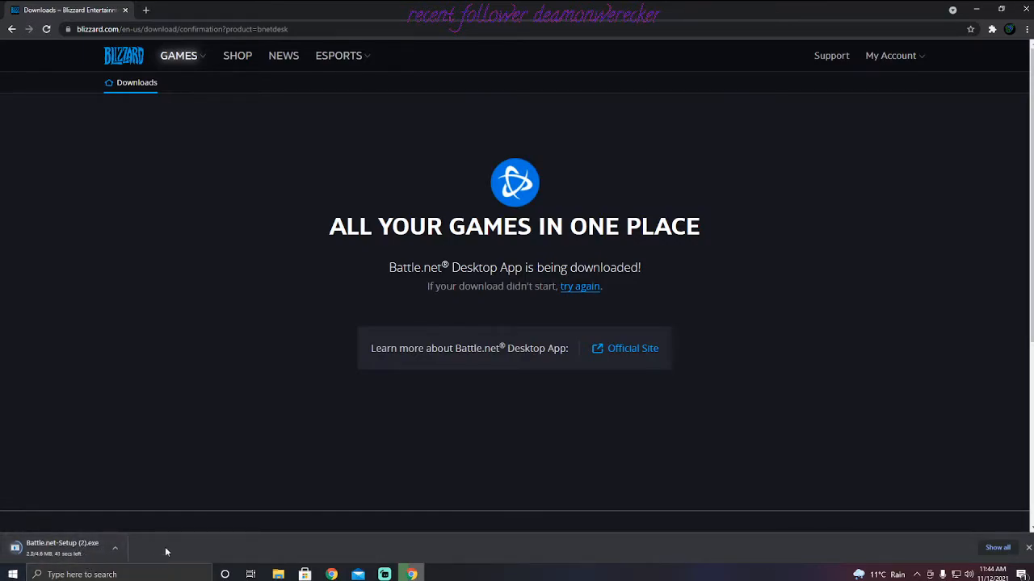
pyautogui.moveTo(187, 536)
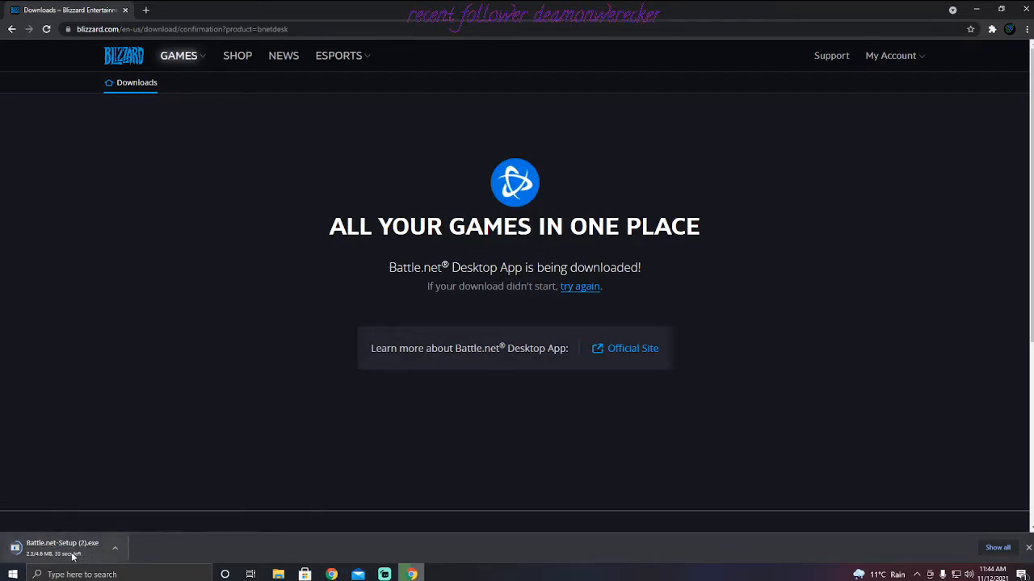
pyautogui.moveTo(213, 526)
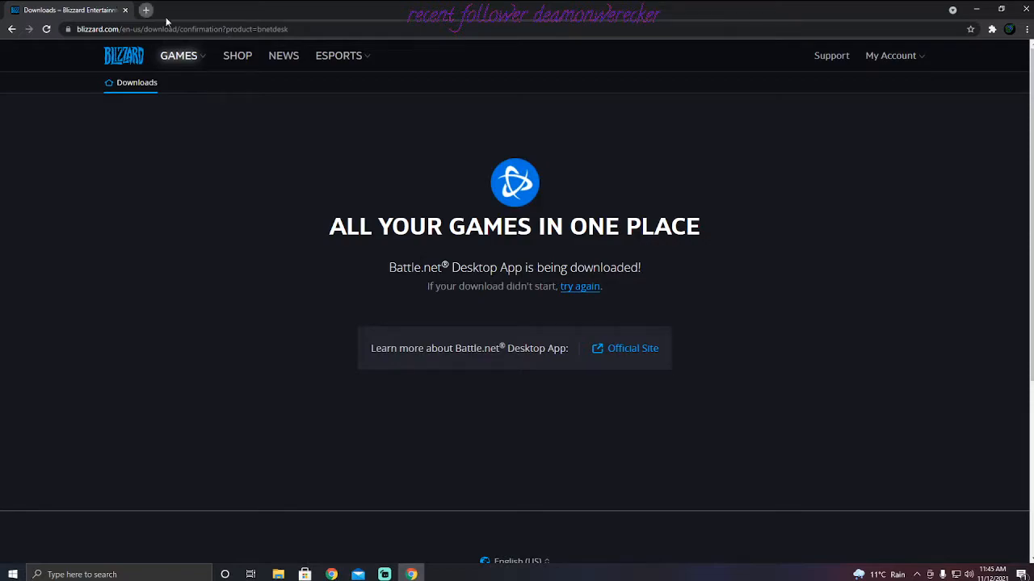
# In a new tab, find CNET's Battle.net Desktop App page and start its installer download
pyautogui.click(145, 10)
pyautogui.write('battlenet download cnet')
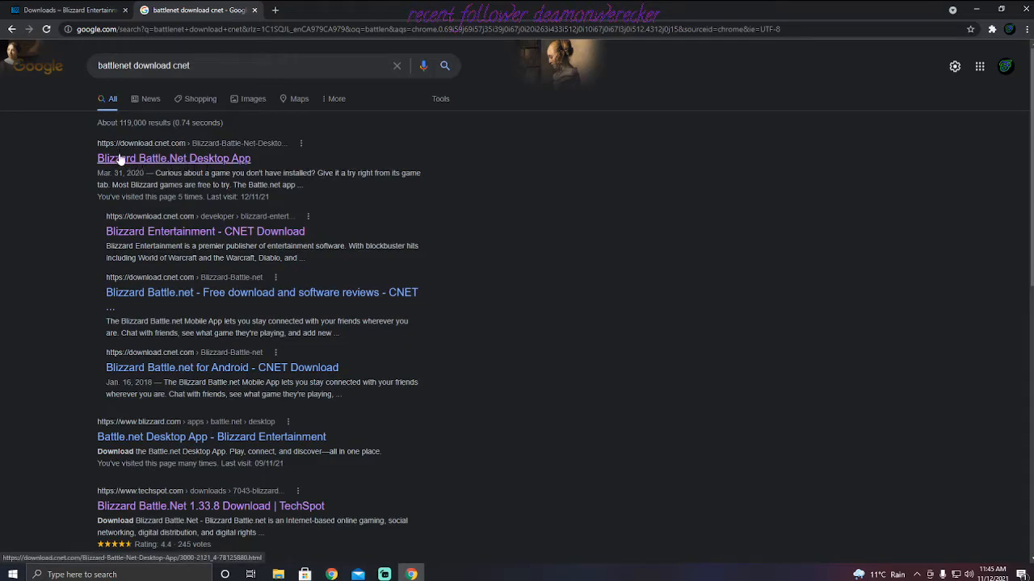
pyautogui.click(174, 158)
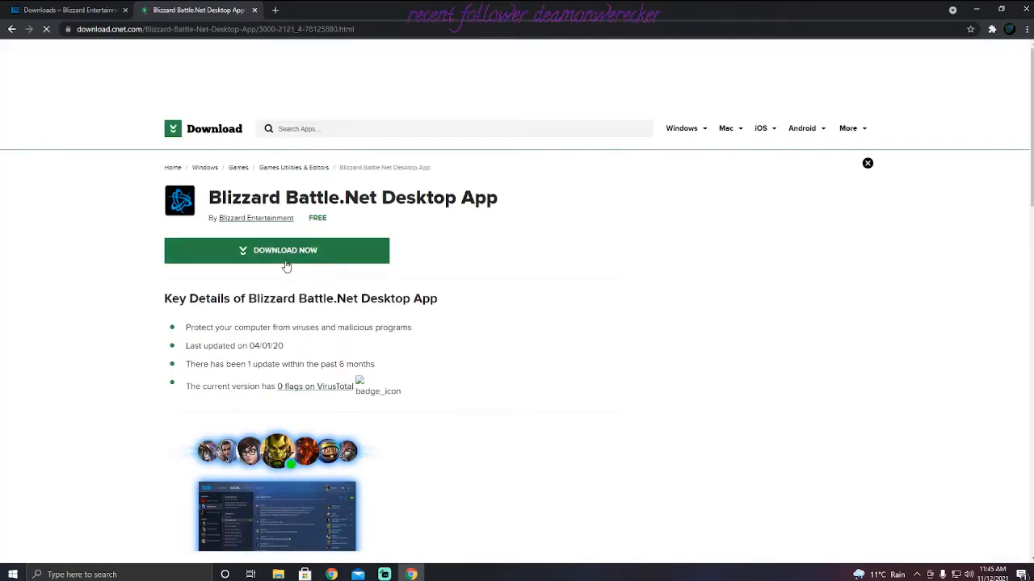
pyautogui.click(276, 250)
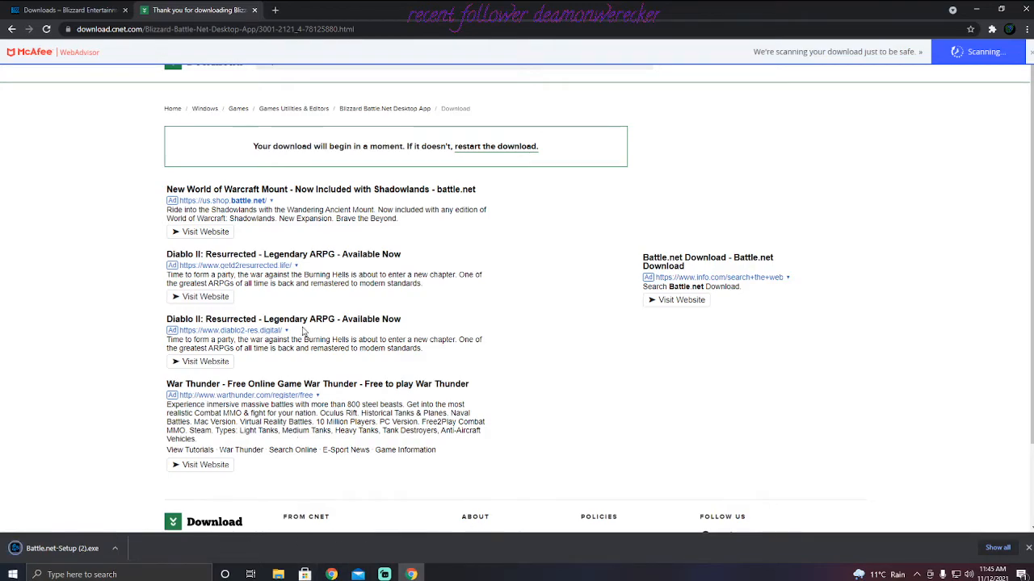
pyautogui.moveTo(315, 493)
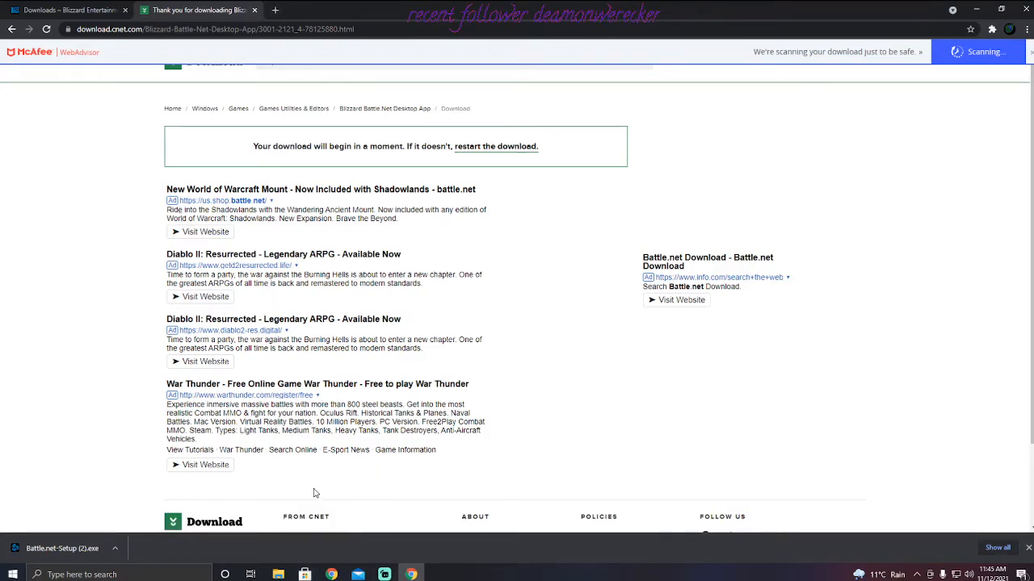
# Show the new Battle.net-Setup (2) installer in File Explorer's Downloads folder and check its options
pyautogui.click(278, 575)
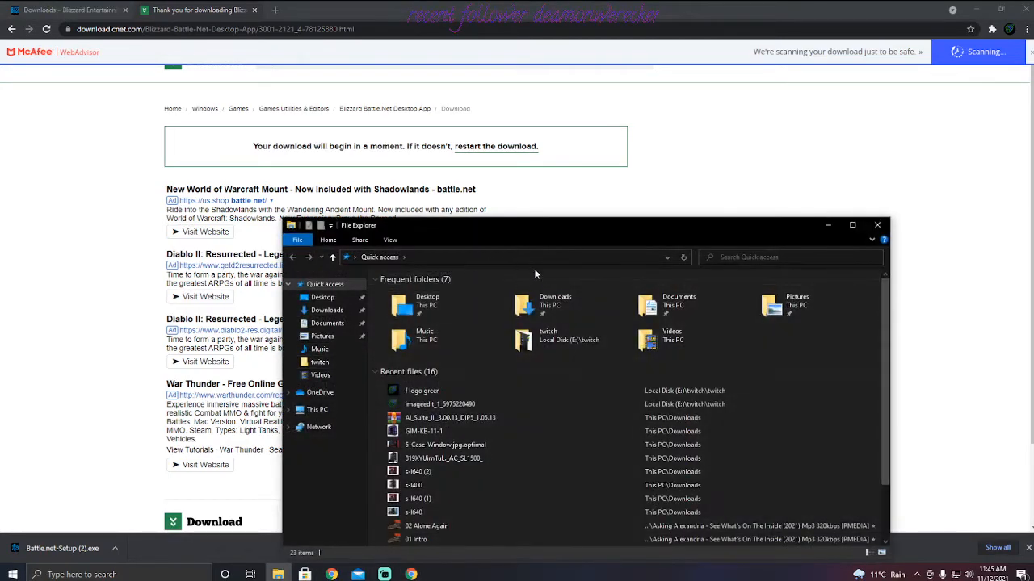
pyautogui.click(326, 310)
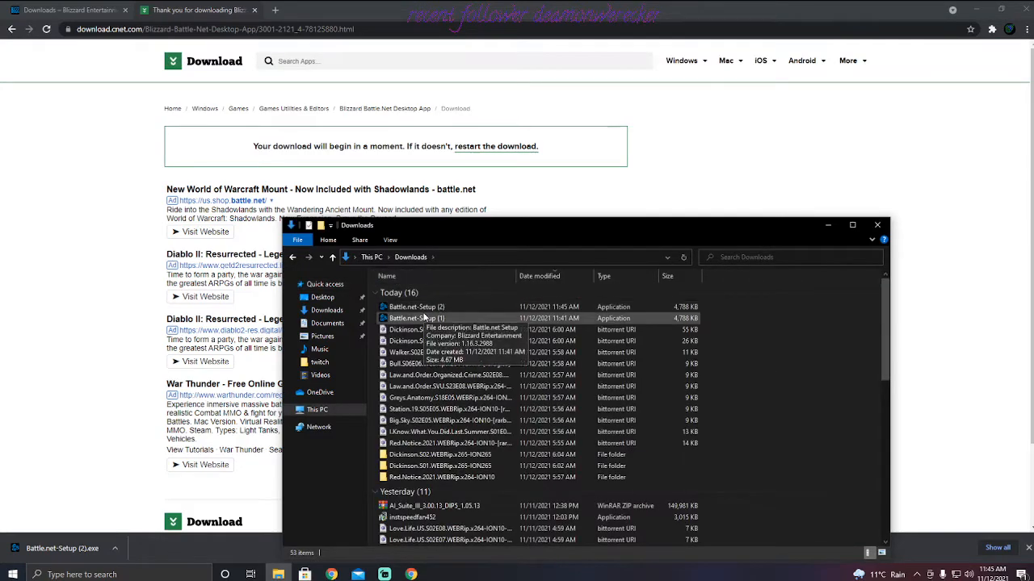
pyautogui.click(416, 307)
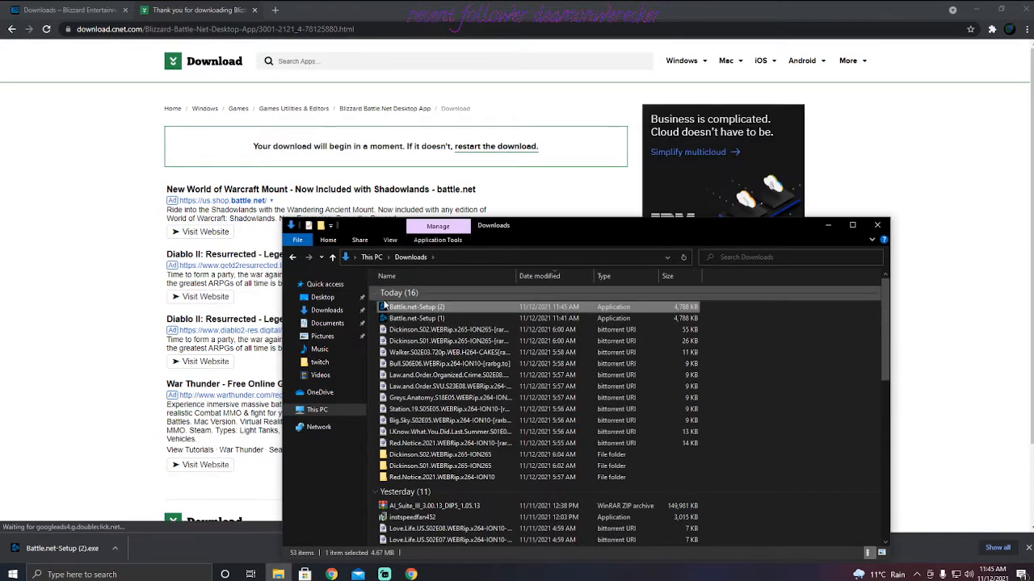
pyautogui.rightClick(416, 307)
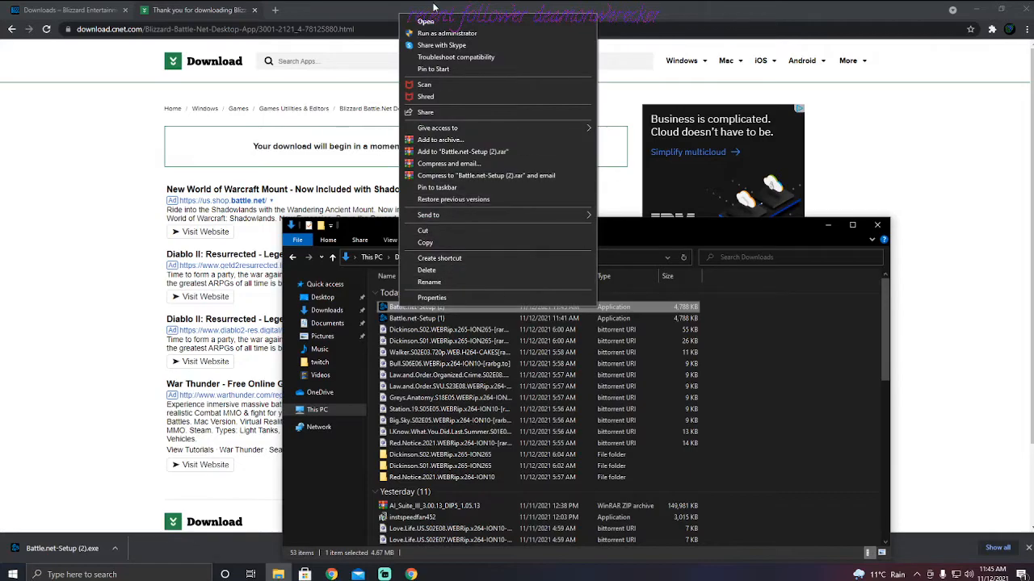
pyautogui.click(556, 330)
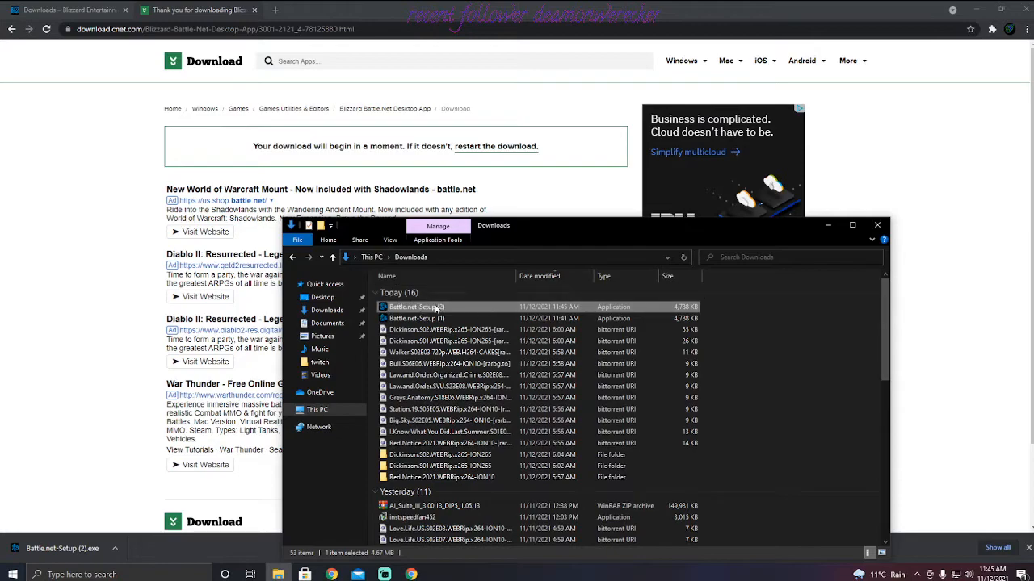
# Re-inspect the Battle.net setup file, then close the Downloads window and the CNET tab
pyautogui.click(416, 318)
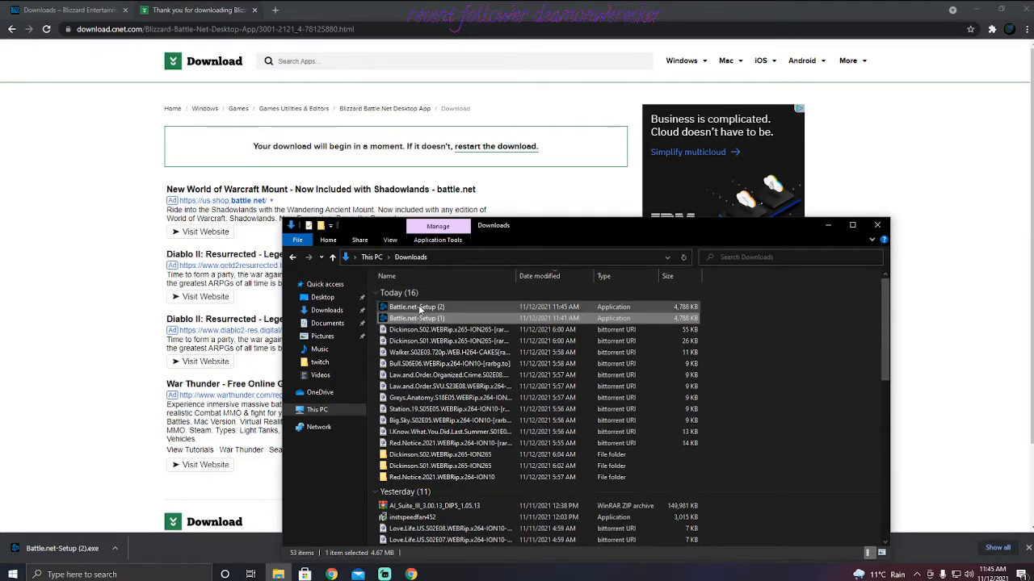
pyautogui.click(416, 307)
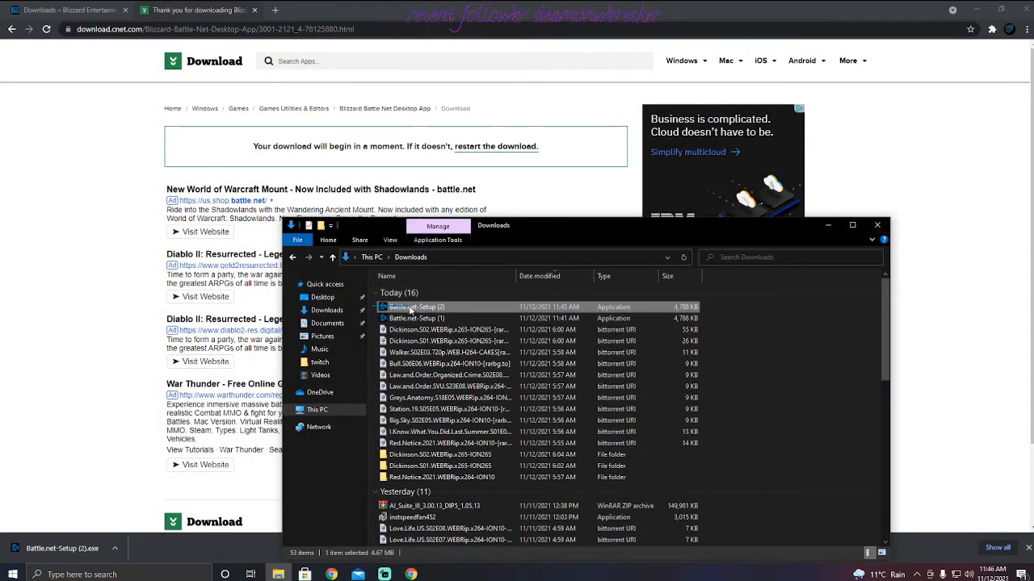
pyautogui.rightClick(416, 318)
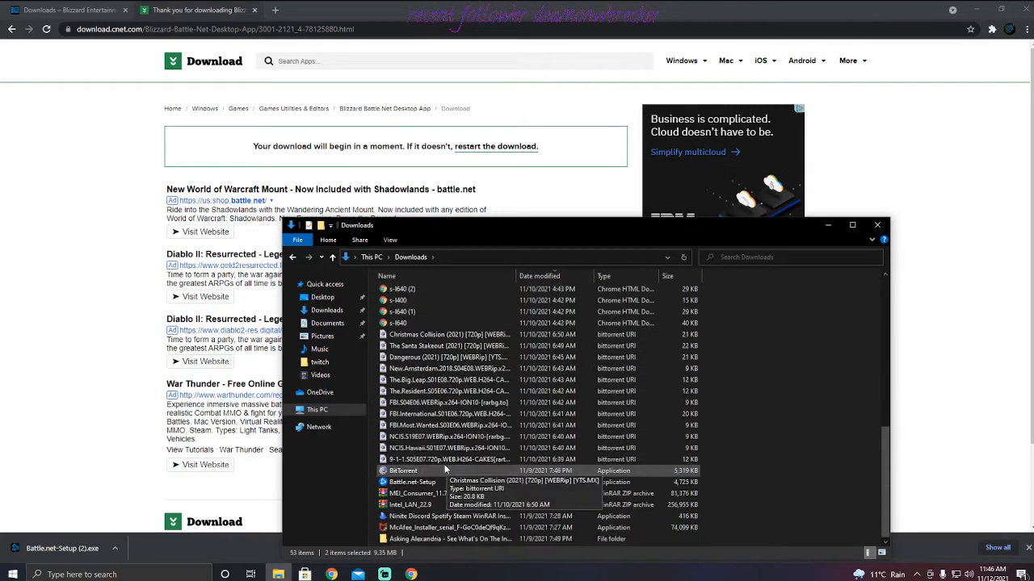
pyautogui.click(412, 481)
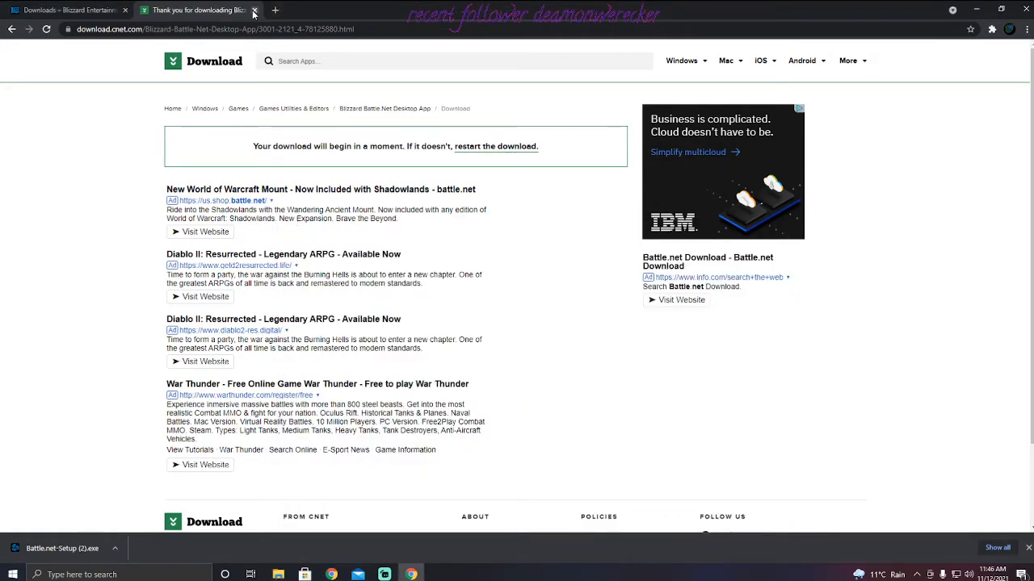
pyautogui.click(254, 10)
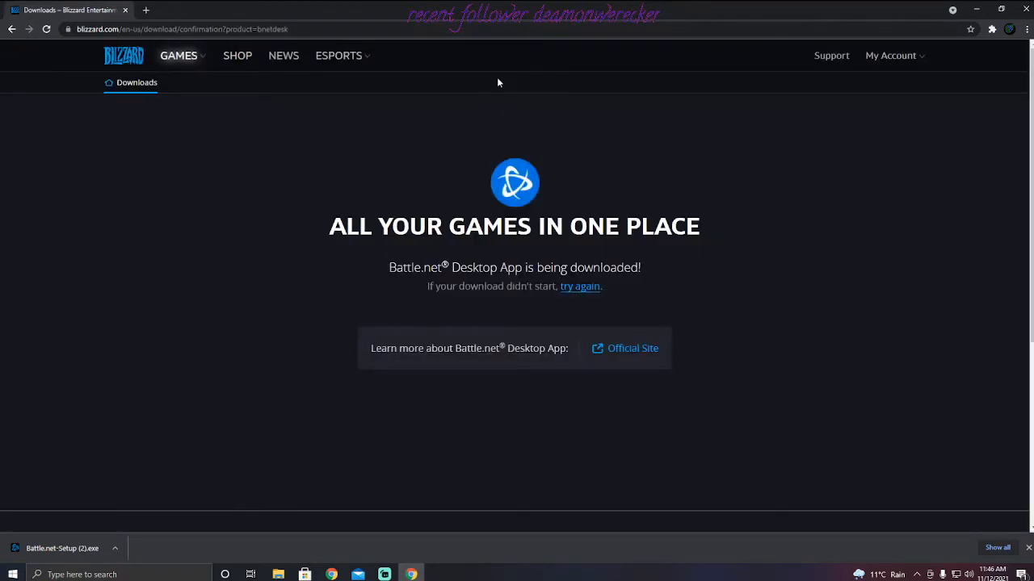
pyautogui.moveTo(850, 6)
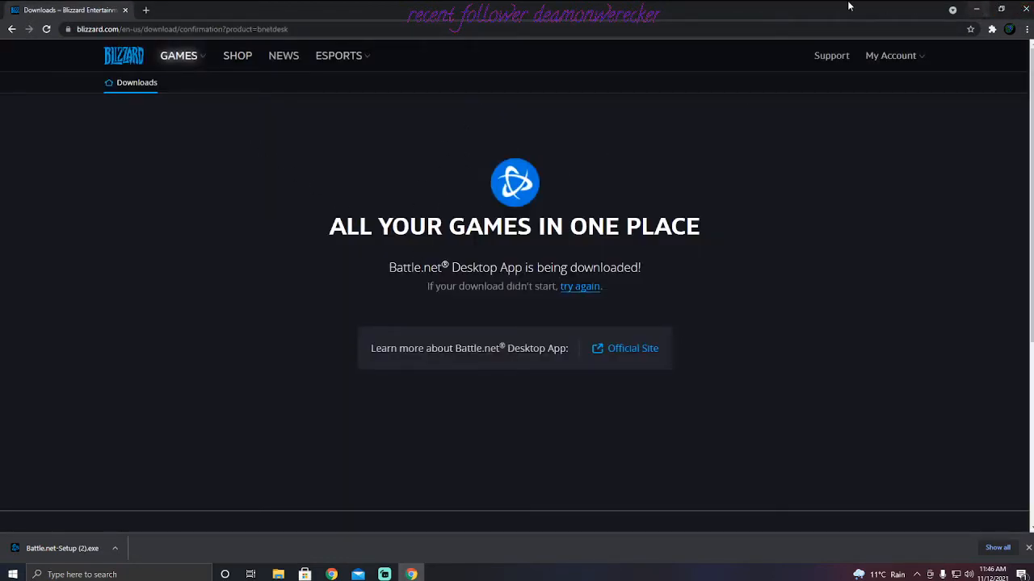